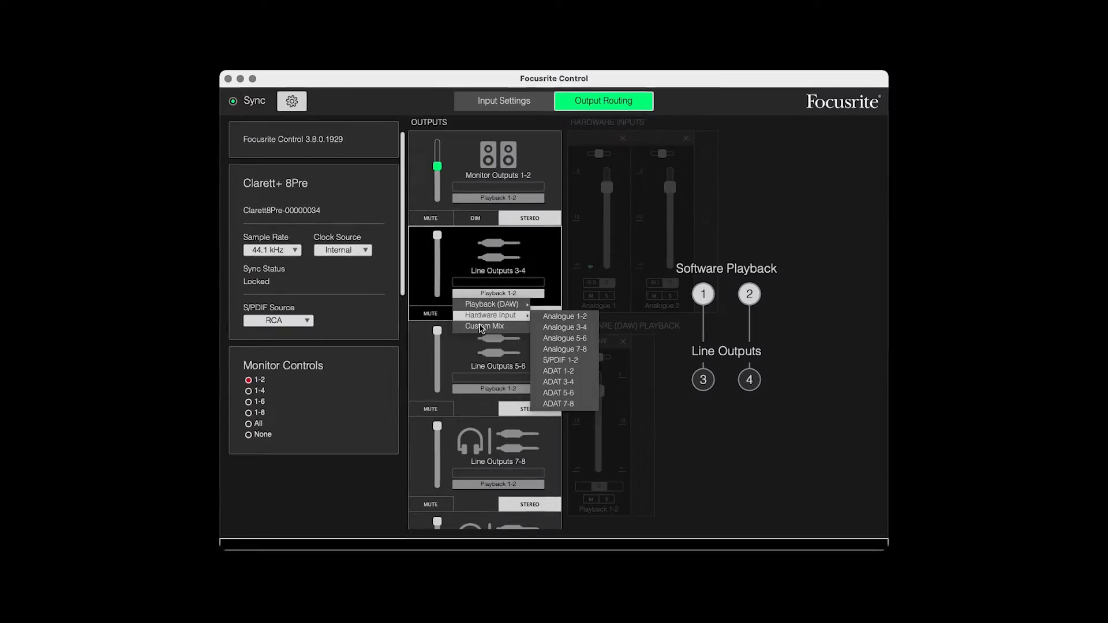
# Route a custom mix to Line Outputs 3-4 and switch to Input Settings.
pyautogui.click(484, 325)
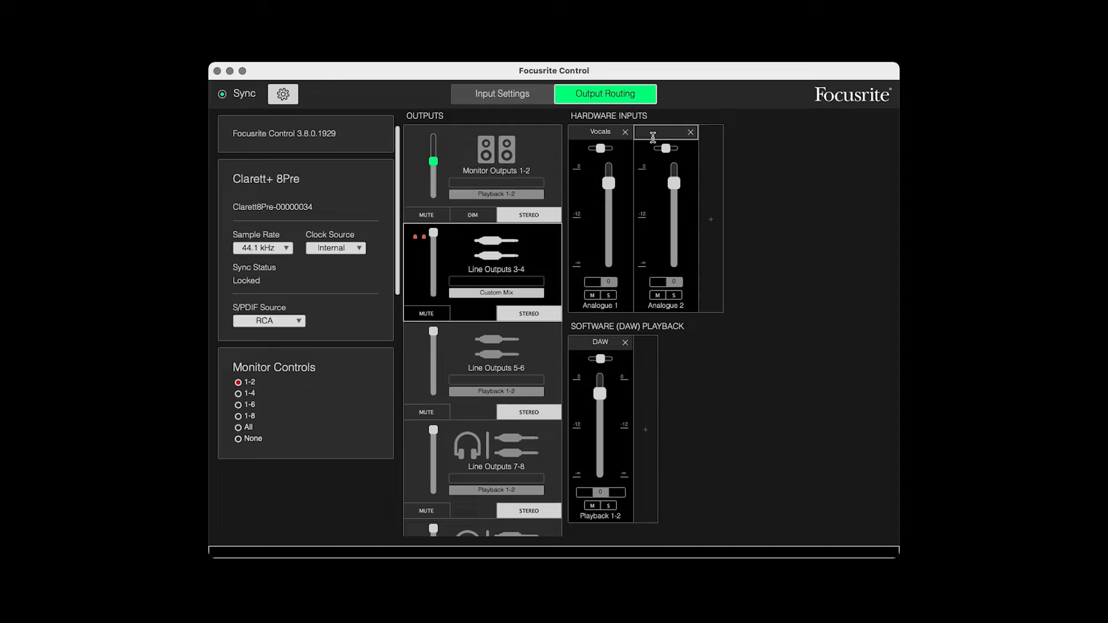
pyautogui.click(502, 94)
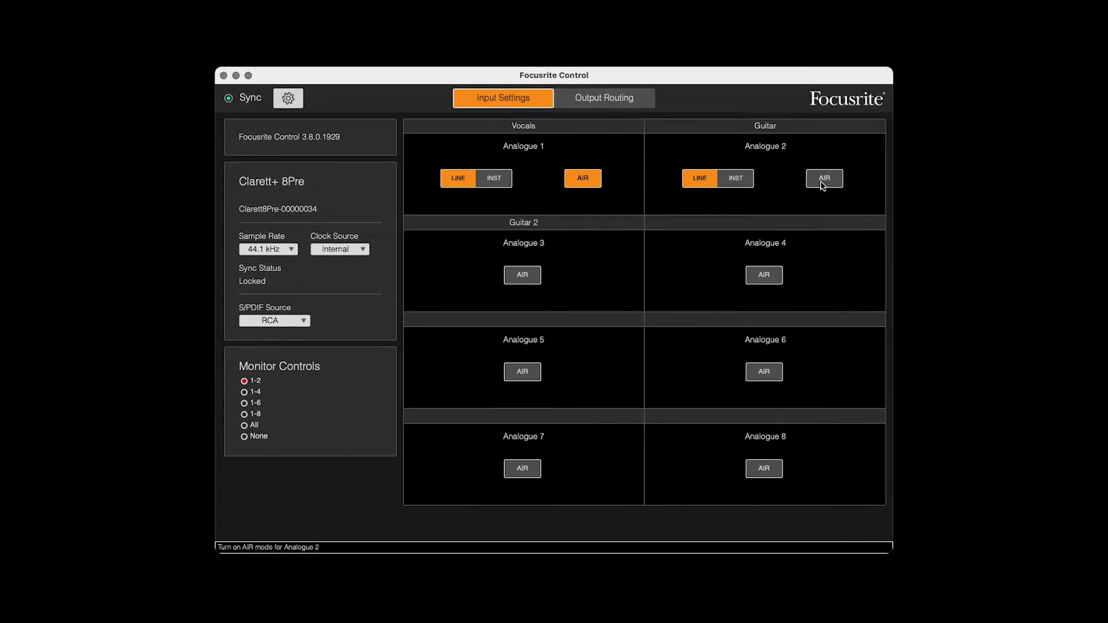
# Turn on AIR mode for Analogue 2.
pyautogui.click(825, 177)
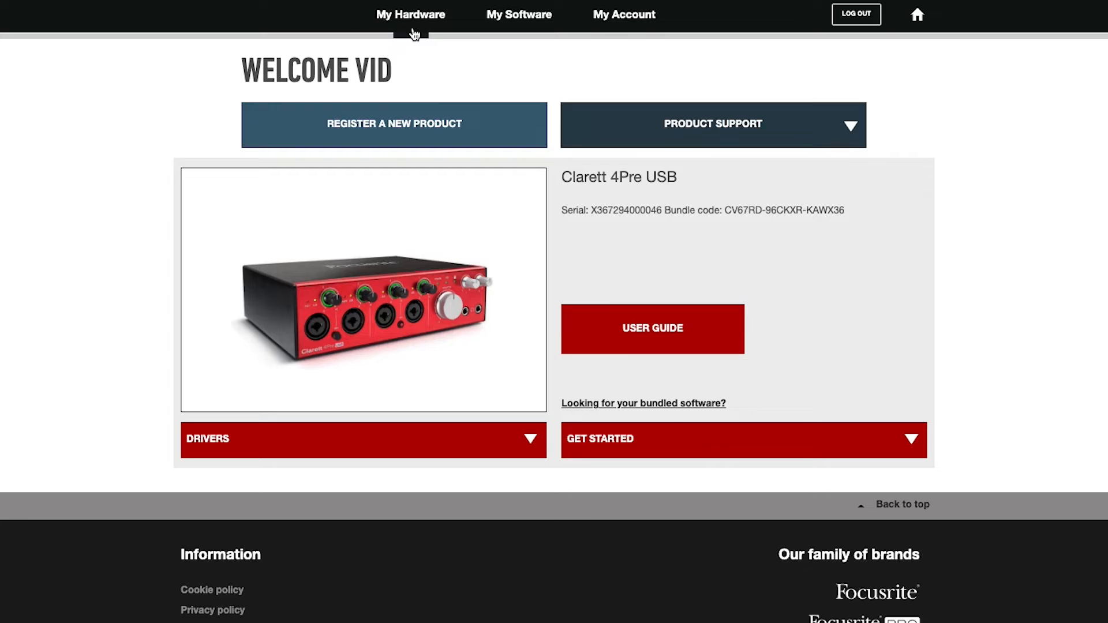
# Expand DRIVERS, then download and open Focusrite Control 3.7.4 for Mac.
pyautogui.click(362, 438)
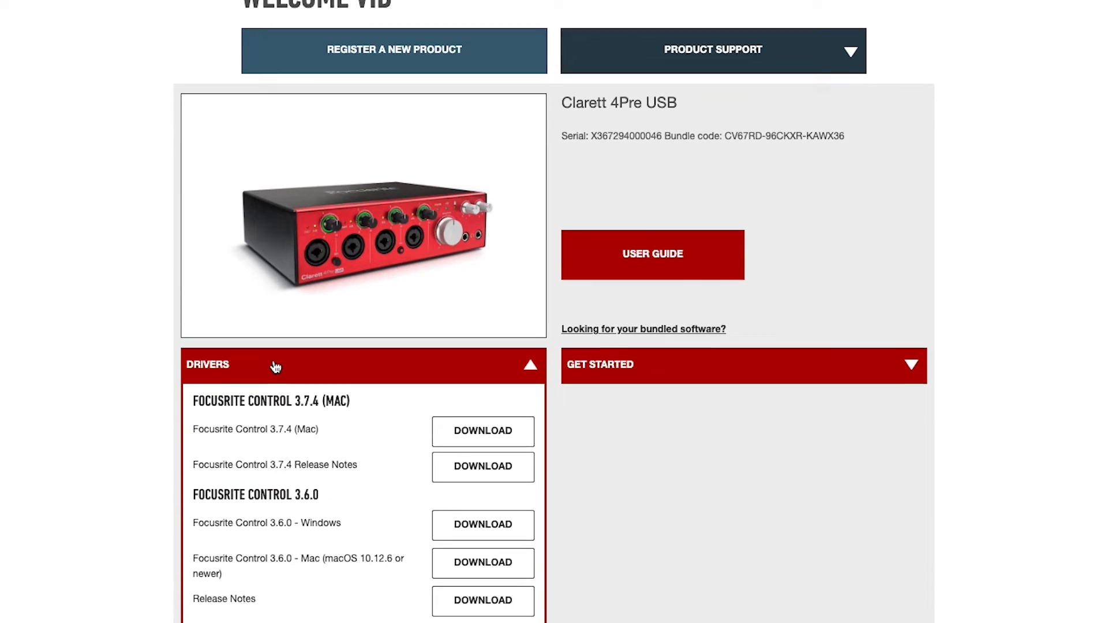
pyautogui.scroll(-3)
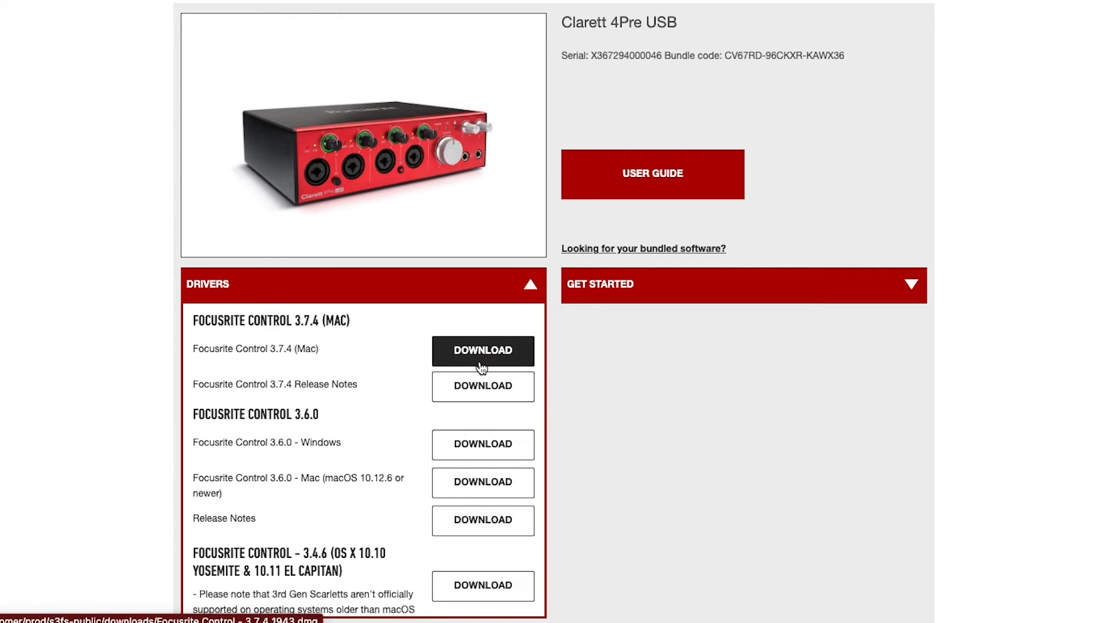
pyautogui.click(482, 350)
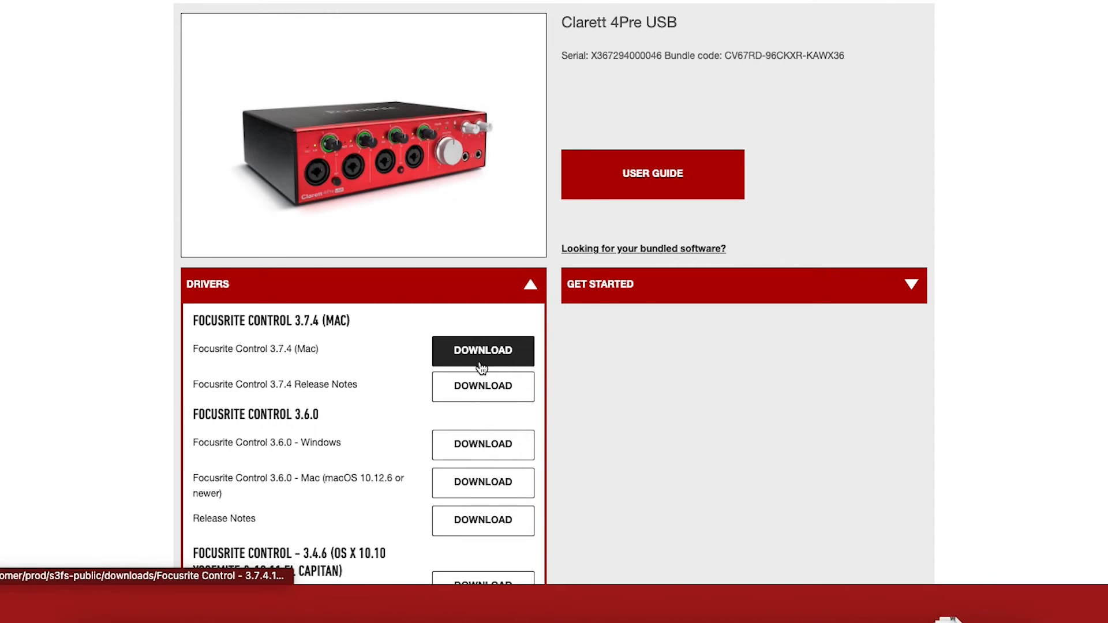
pyautogui.click(483, 350)
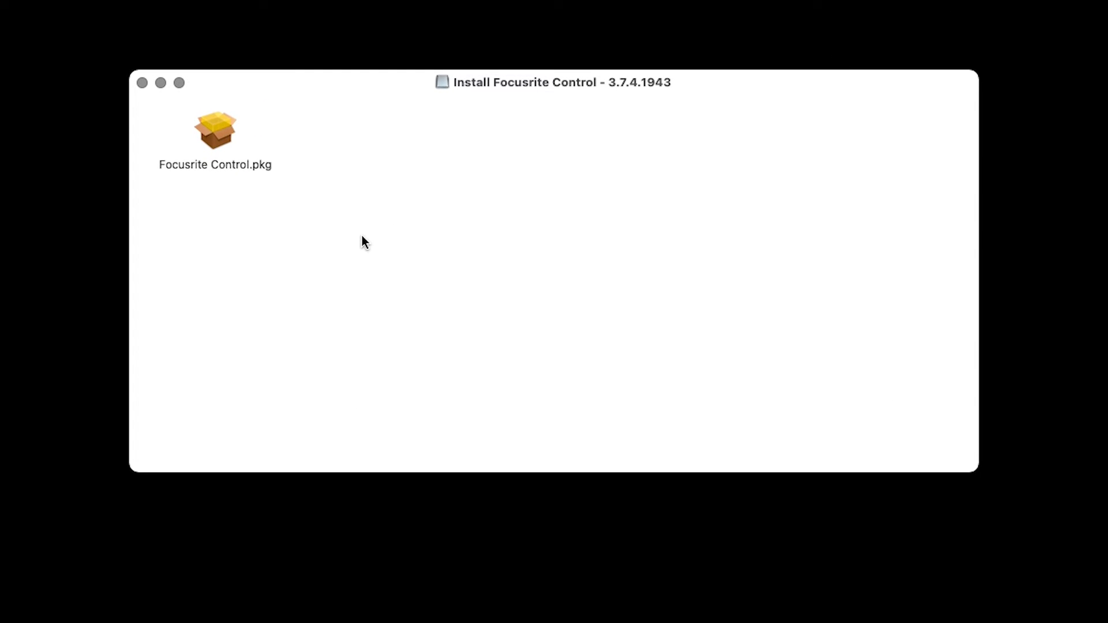
# Run Focusrite Control.pkg and start installing it on Macintosh HD.
pyautogui.doubleClick(215, 129)
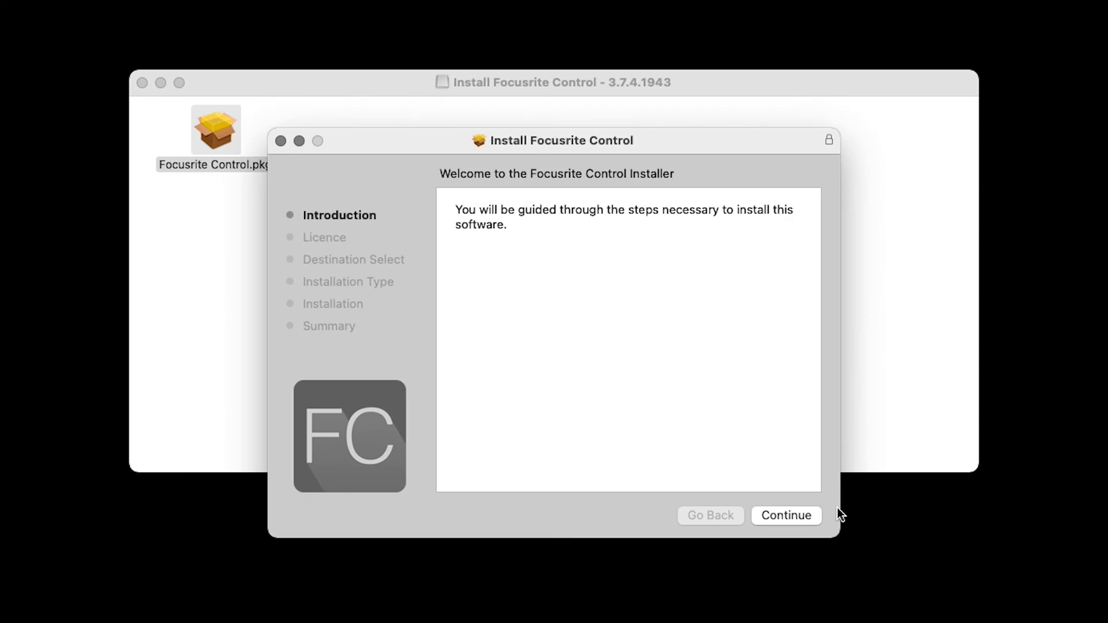
pyautogui.click(784, 515)
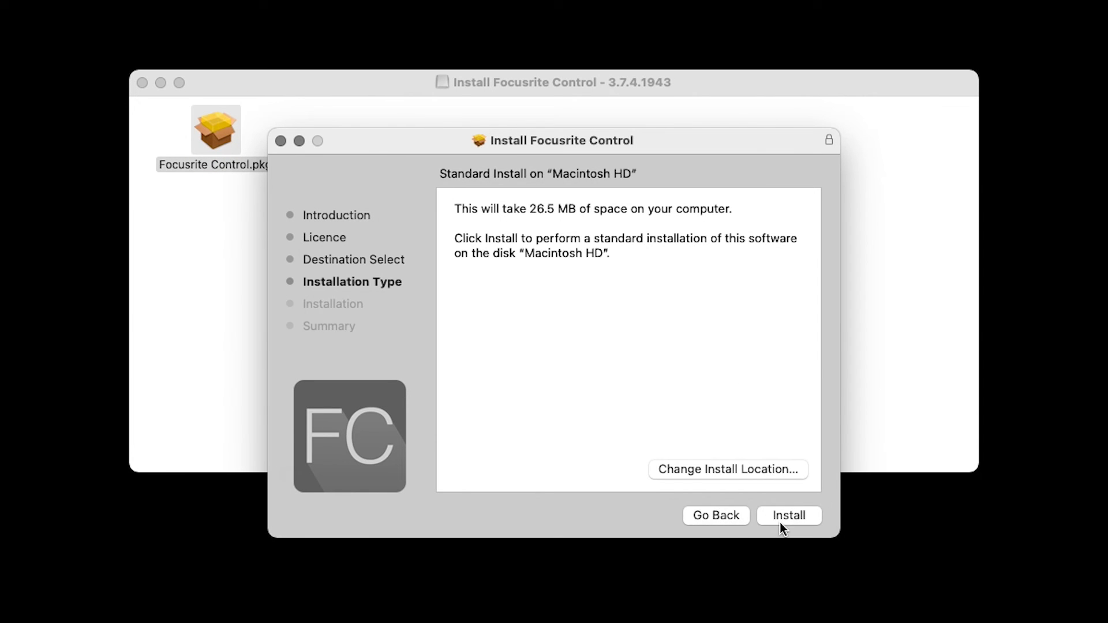
pyautogui.click(789, 515)
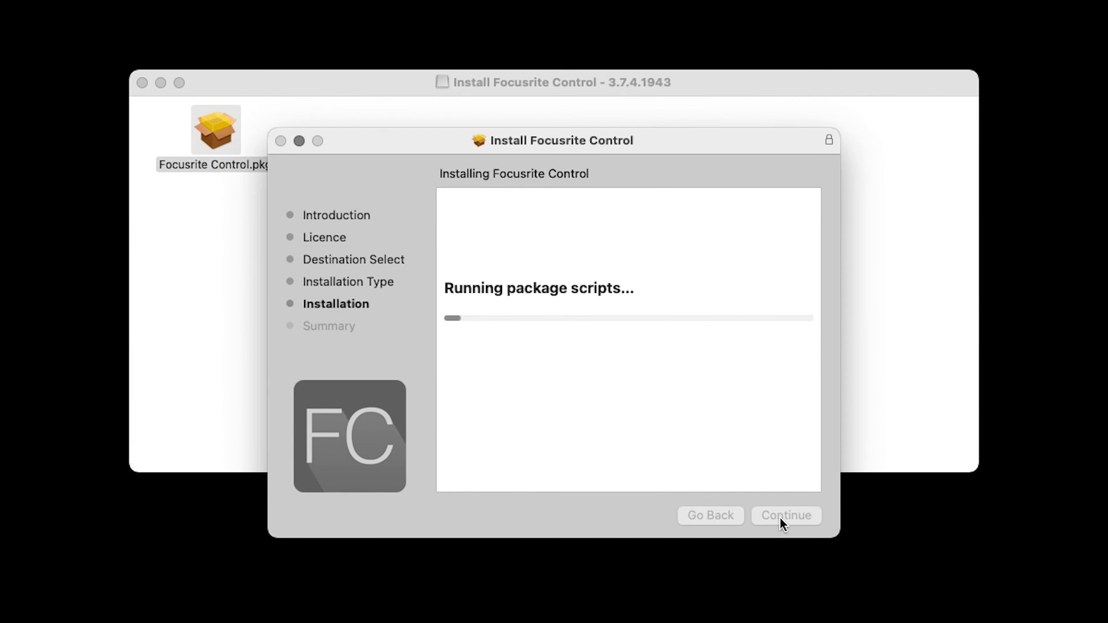